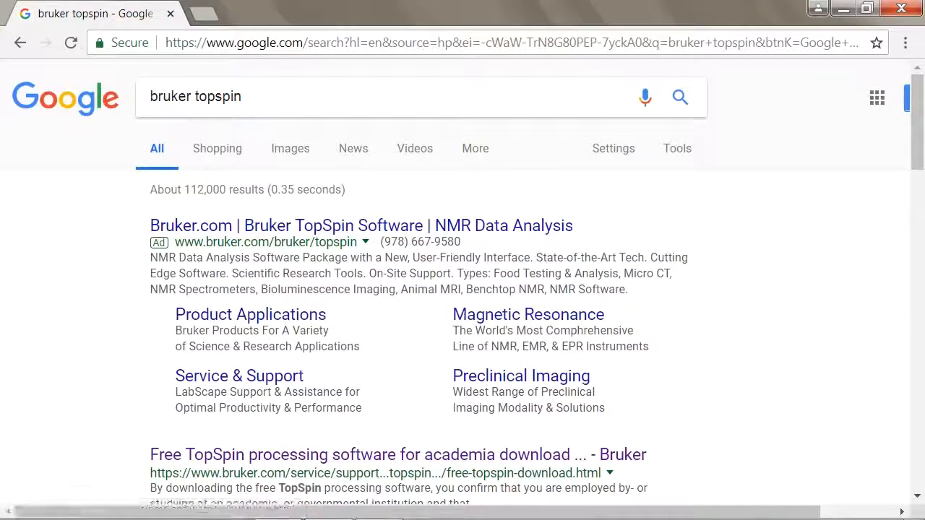
- Scroll the 'bruker topspin' Google results to find Bruker's free TopSpin academic download link
scroll("down", 3)
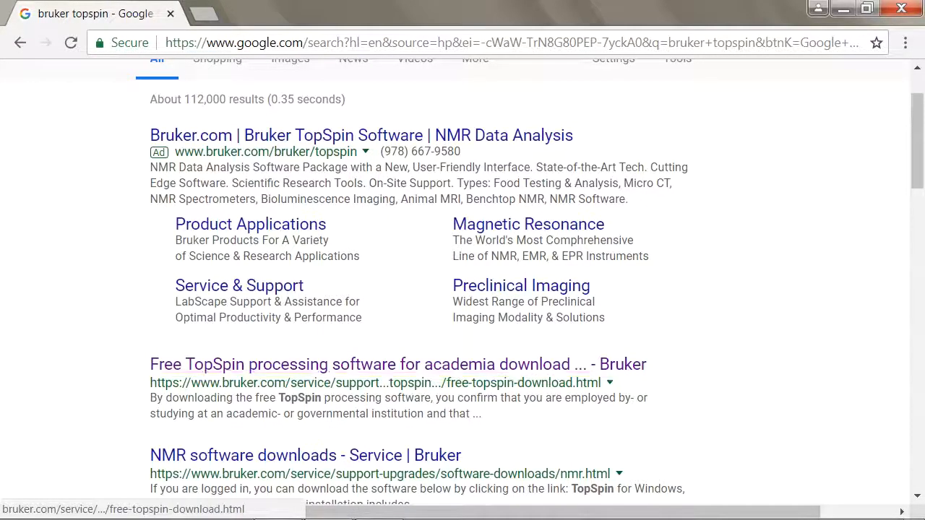
mouse_move(397, 364)
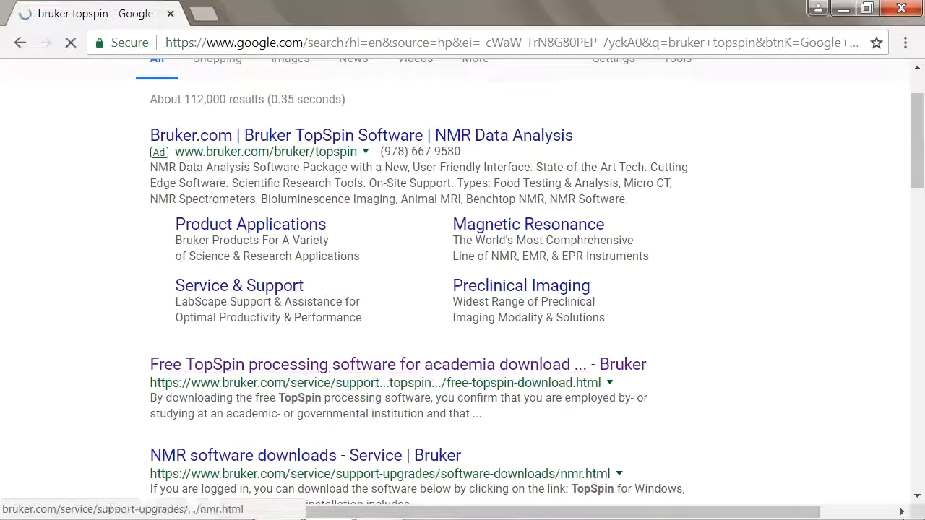
- Open Bruker's free TopSpin academia page and scroll to the download access section
left_click(398, 364)
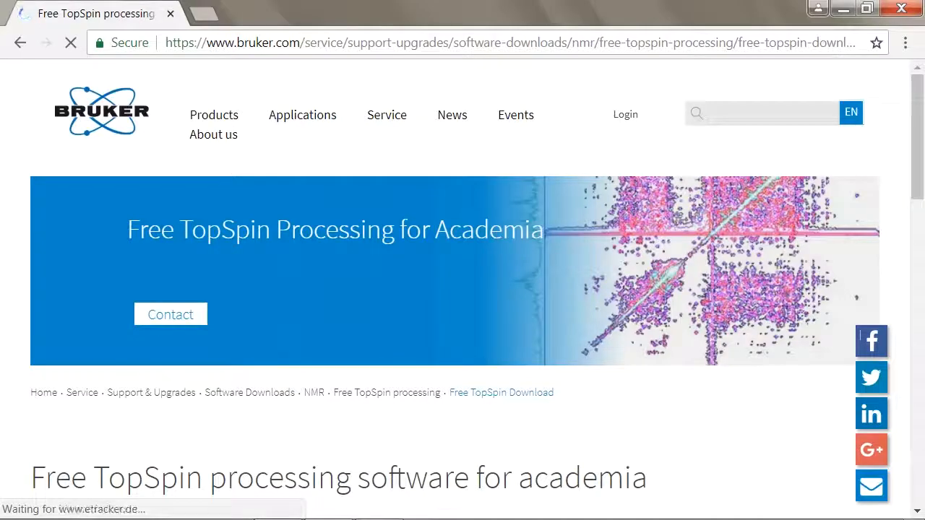
scroll("down", 3)
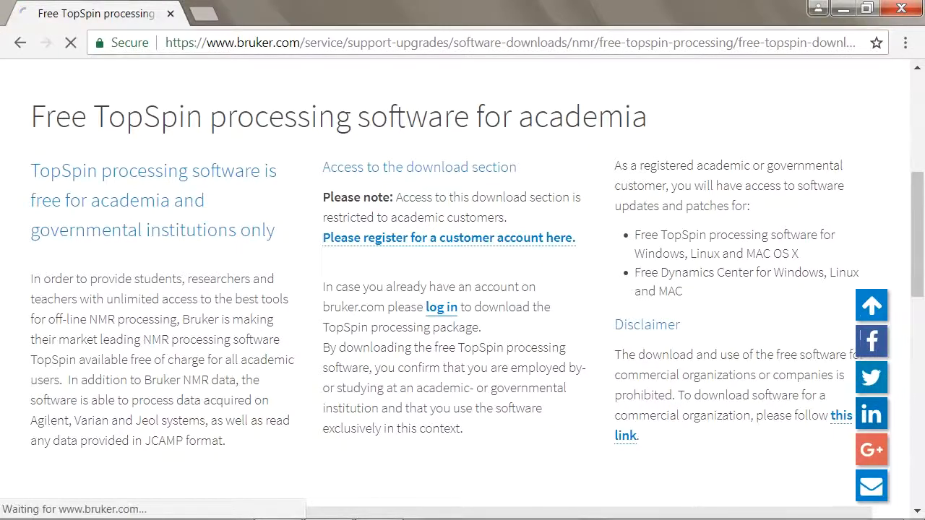
- Follow the 'log in' link in the download access section to Bruker's login page
left_click(441, 307)
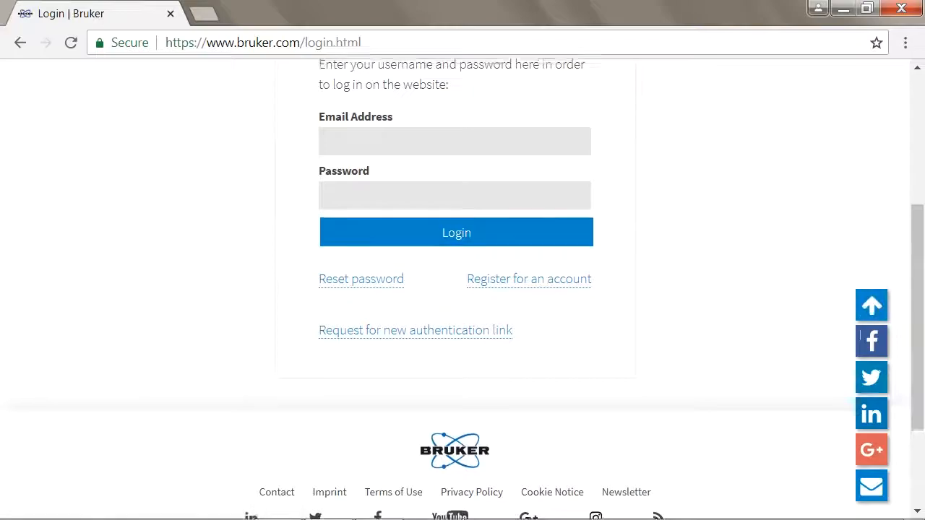
scroll("up", 3)
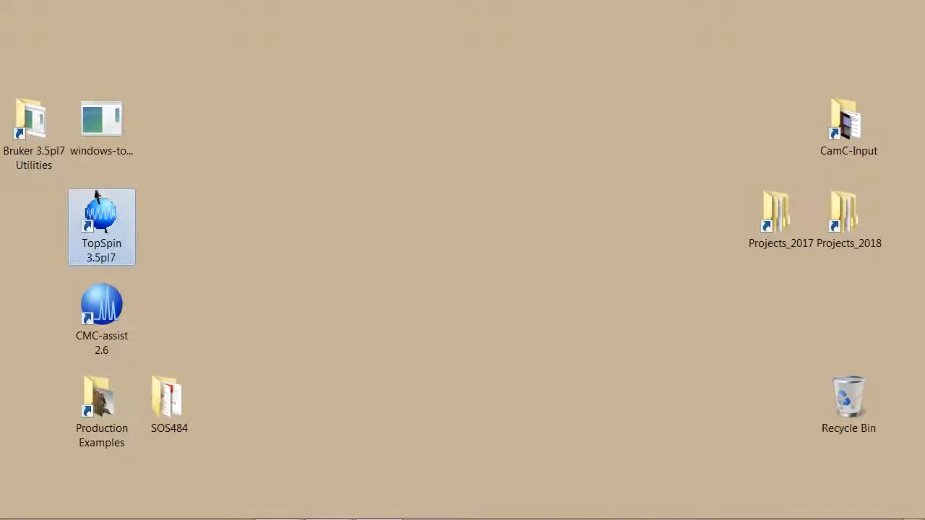
- Move the CMC-assist 2.6 shortcut to the Recycle Bin and launch TopSpin 3.5pl7
left_click(101, 118)
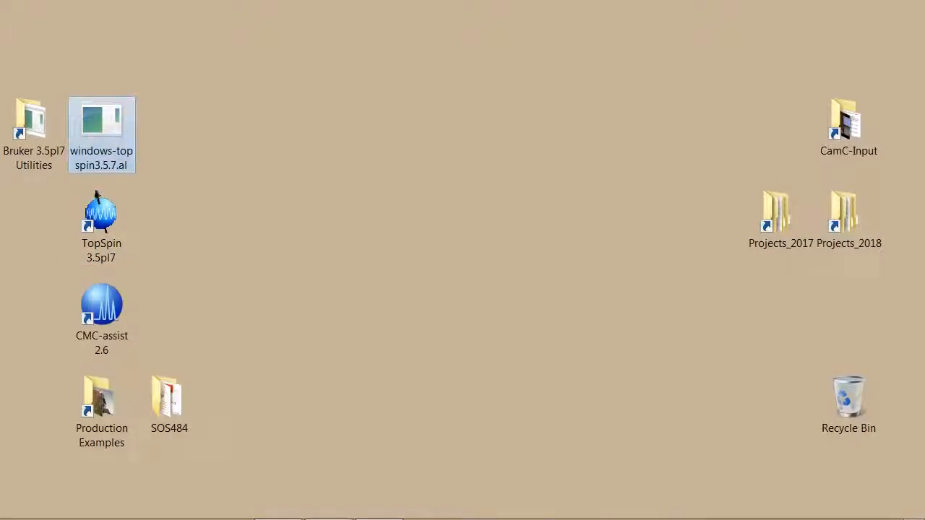
mouse_move(101, 130)
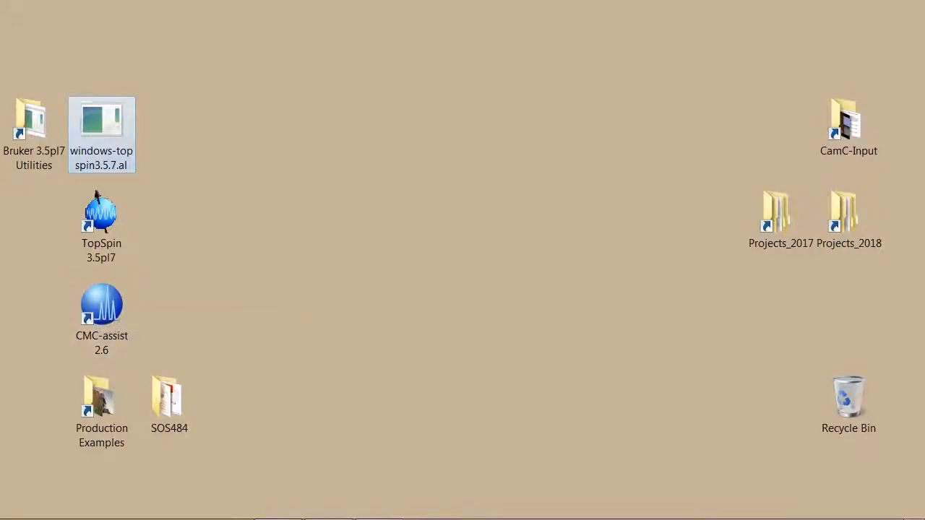
left_click(434, 289)
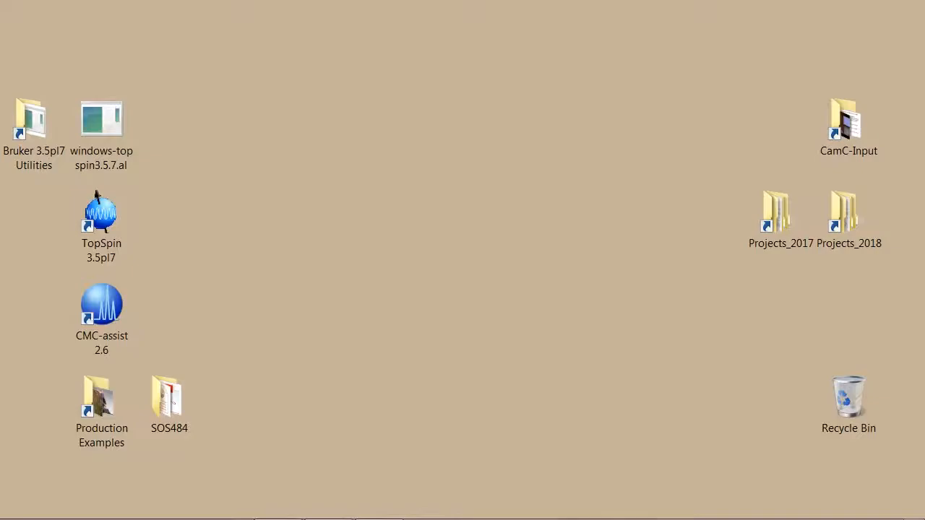
left_click(101, 318)
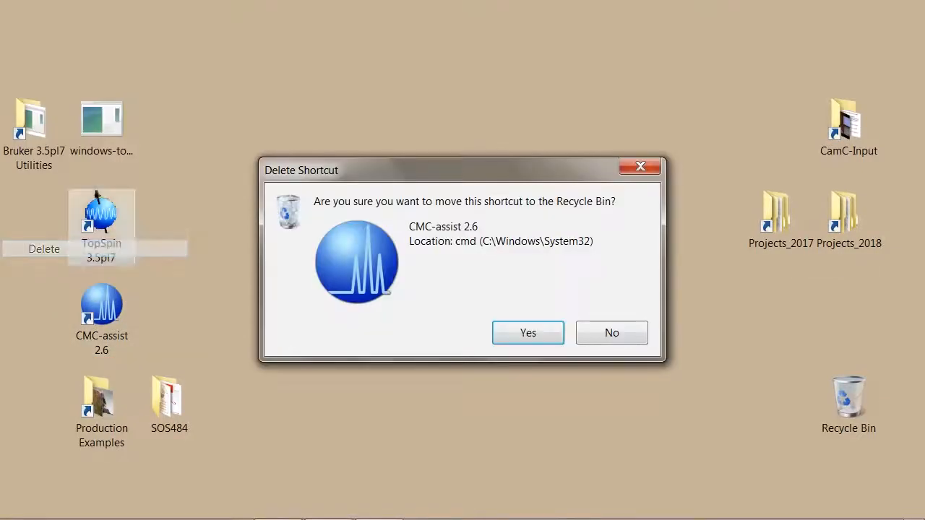
left_click(528, 333)
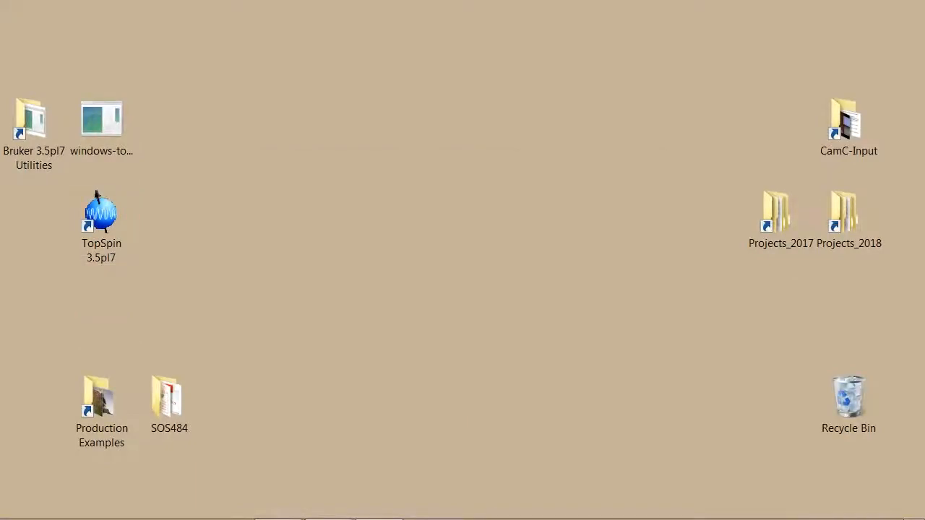
left_click(101, 217)
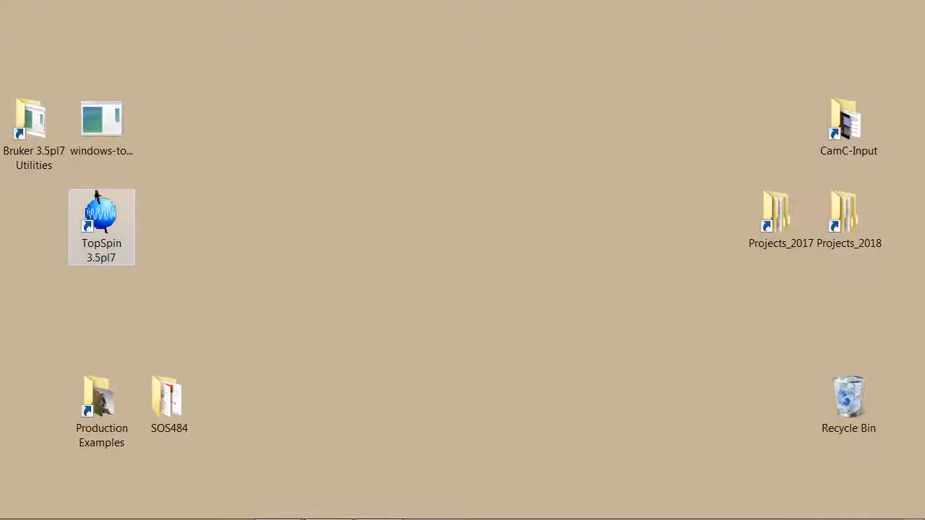
double_click(101, 226)
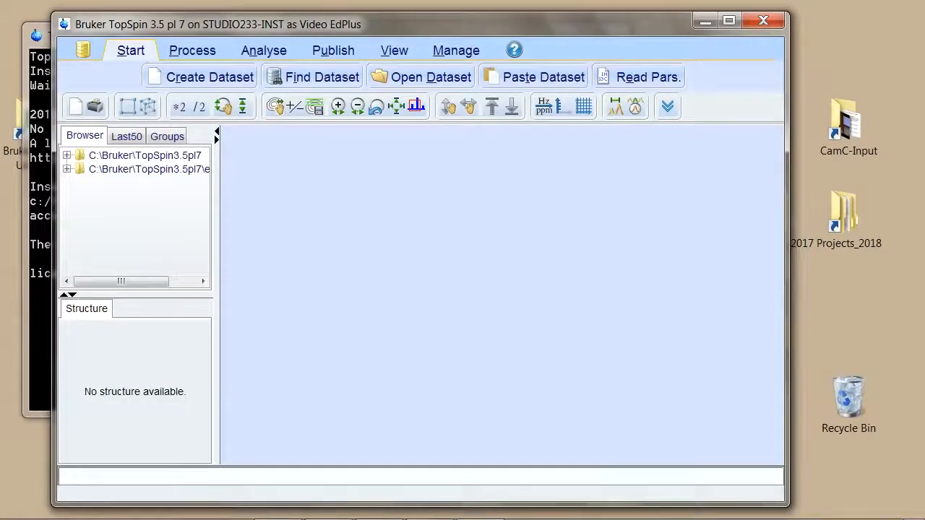
- Maximize TopSpin, expand the C:\Bruker\TopSpin3.5pl7 data directory, check its context menu, then minimize
left_click(729, 19)
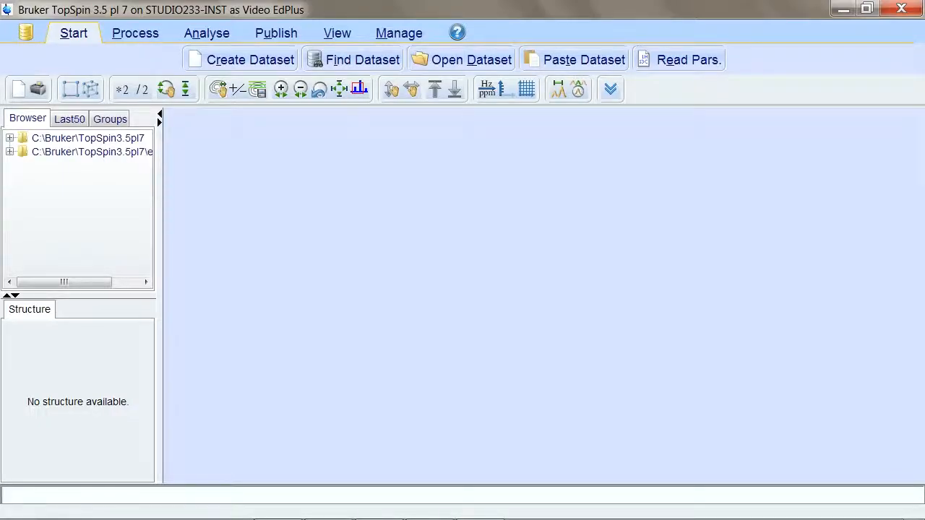
left_click(9, 138)
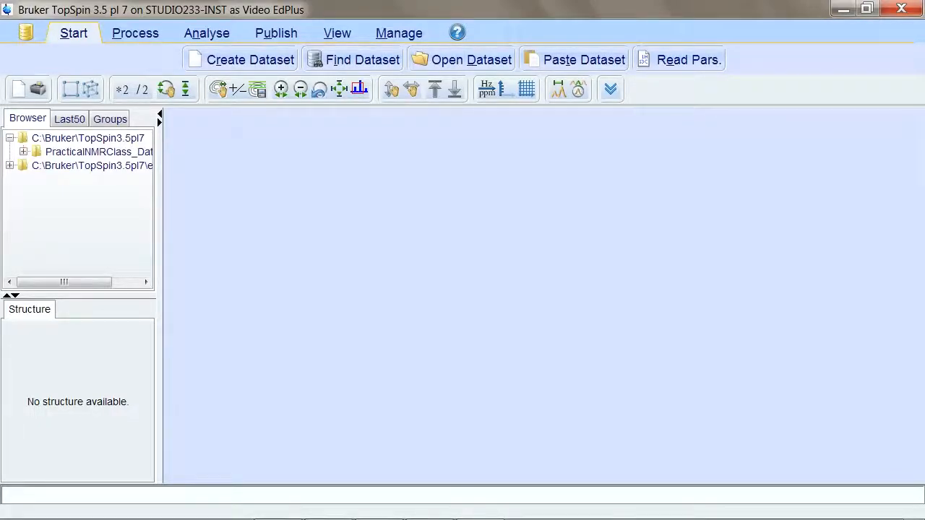
left_click(12, 139)
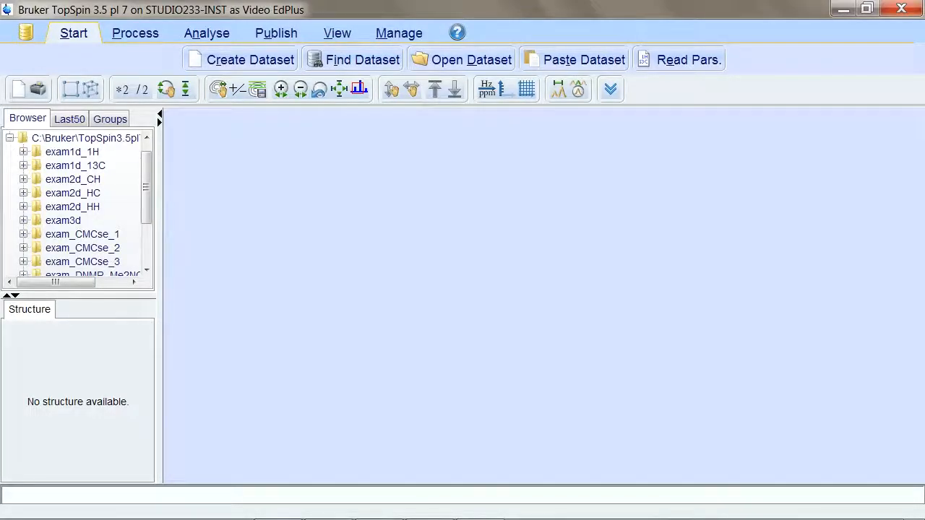
left_click(72, 151)
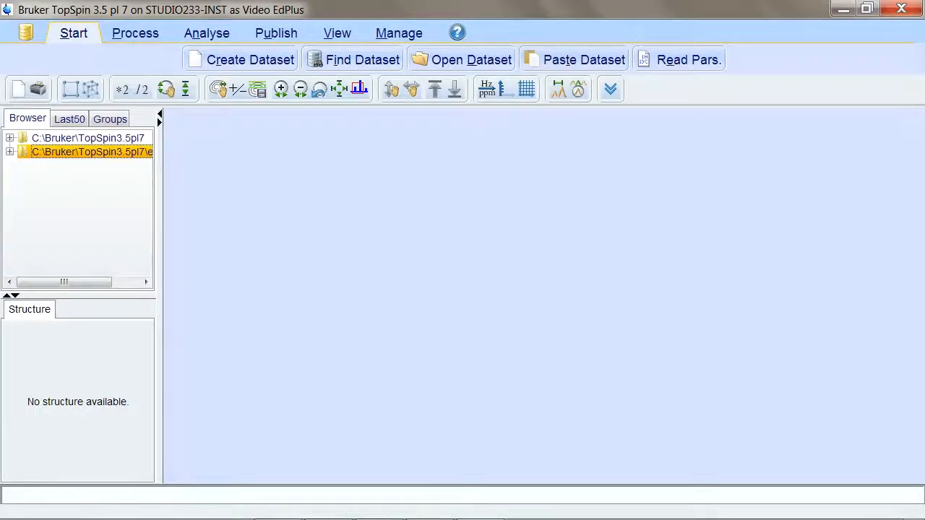
right_click(91, 152)
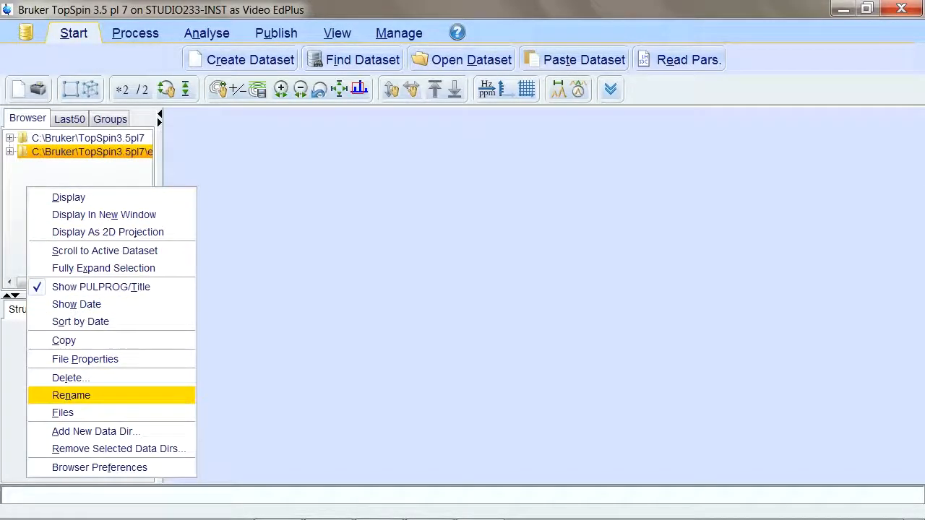
mouse_move(96, 432)
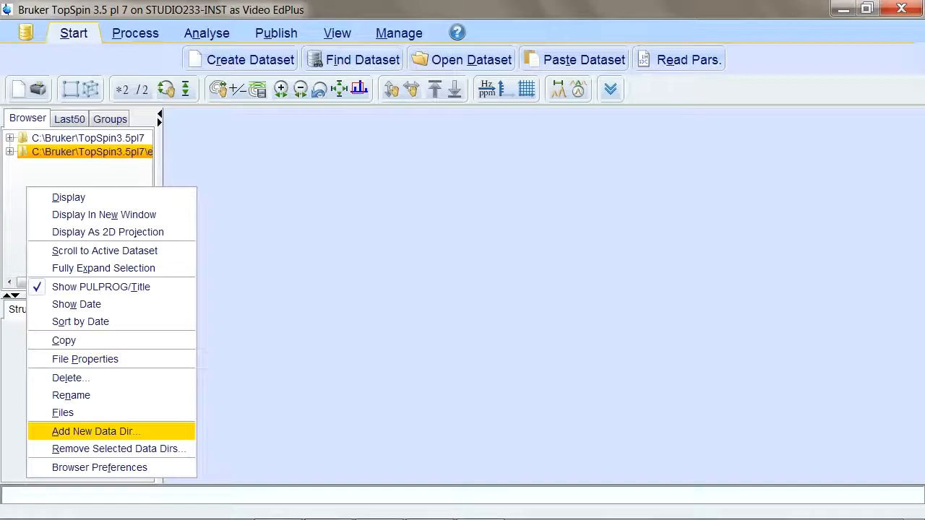
mouse_move(63, 413)
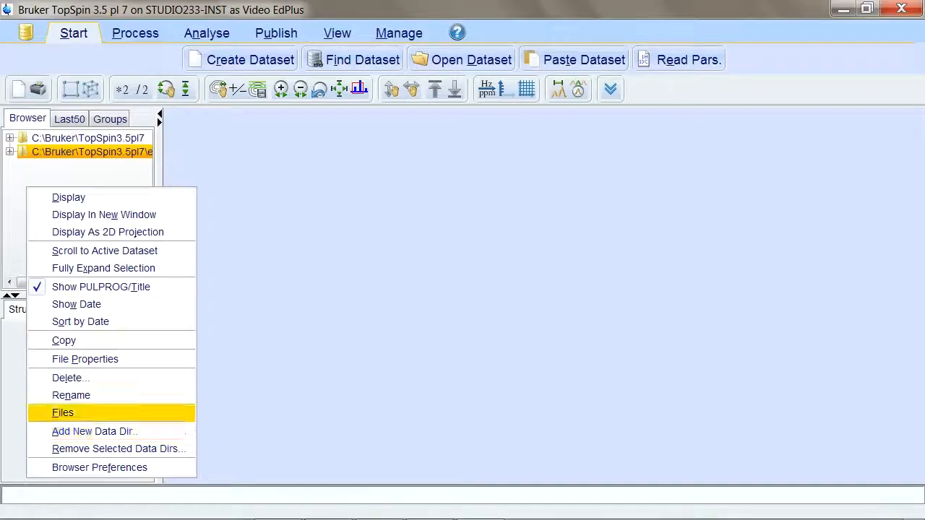
left_click(63, 412)
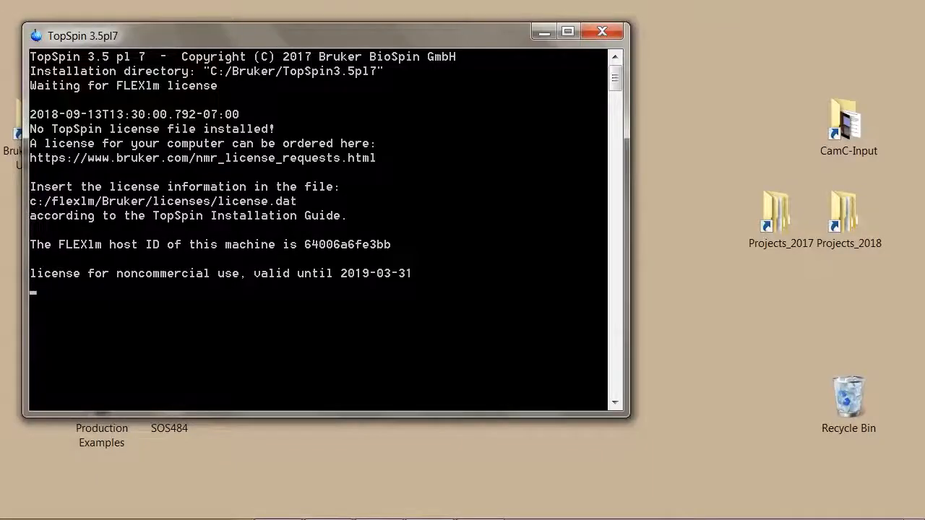
- Hide the console, browse Explorer to C:\Bruker\TopSpin3.5pl7, and select its data folder
left_click(603, 31)
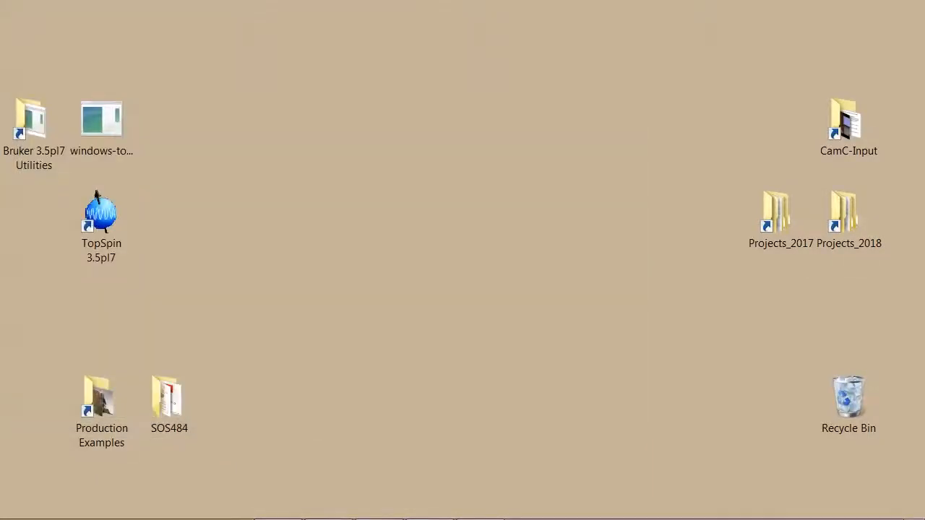
left_click(101, 216)
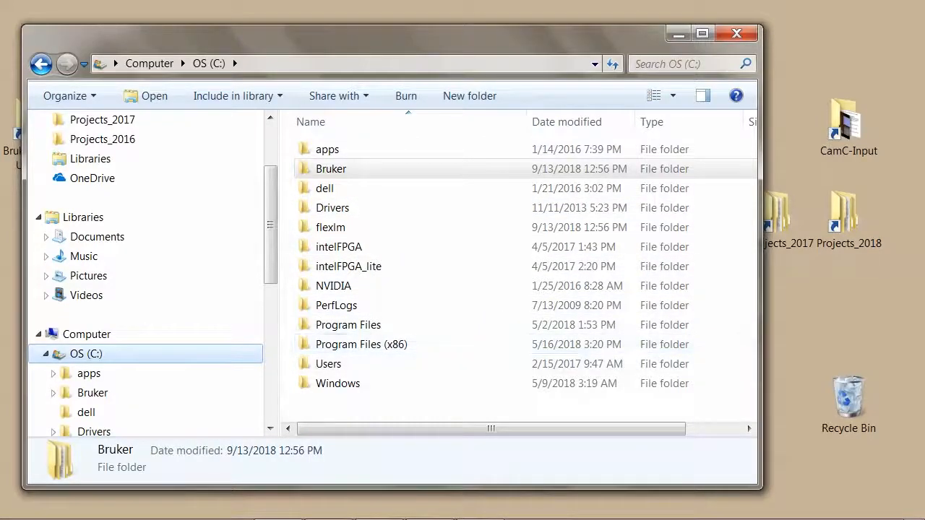
left_click(331, 168)
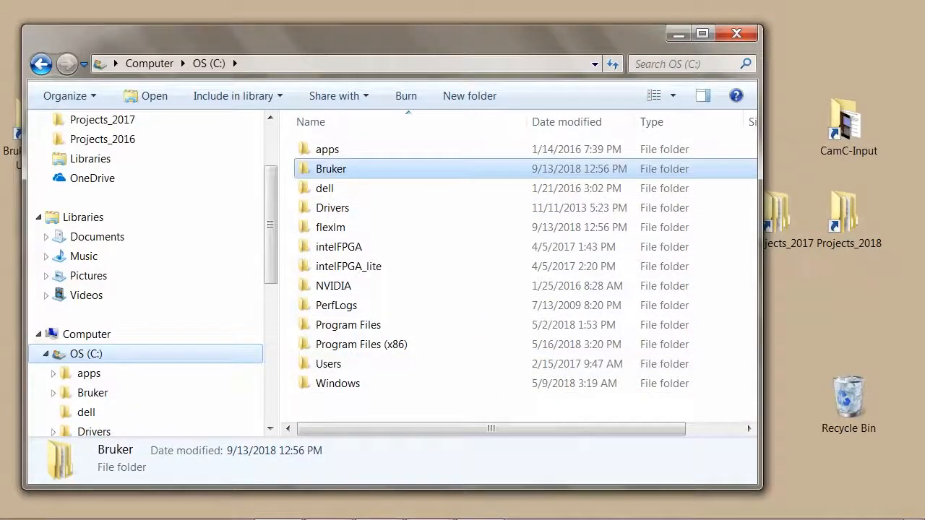
double_click(331, 169)
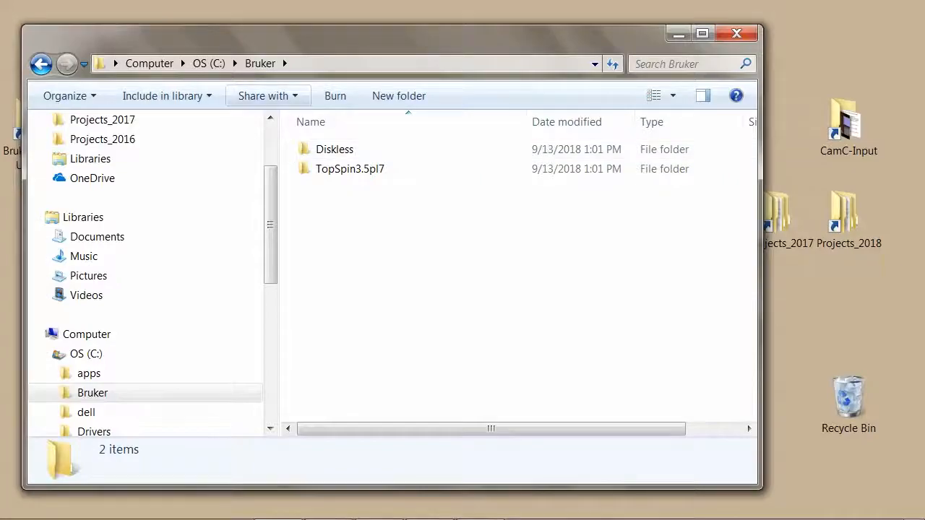
double_click(350, 168)
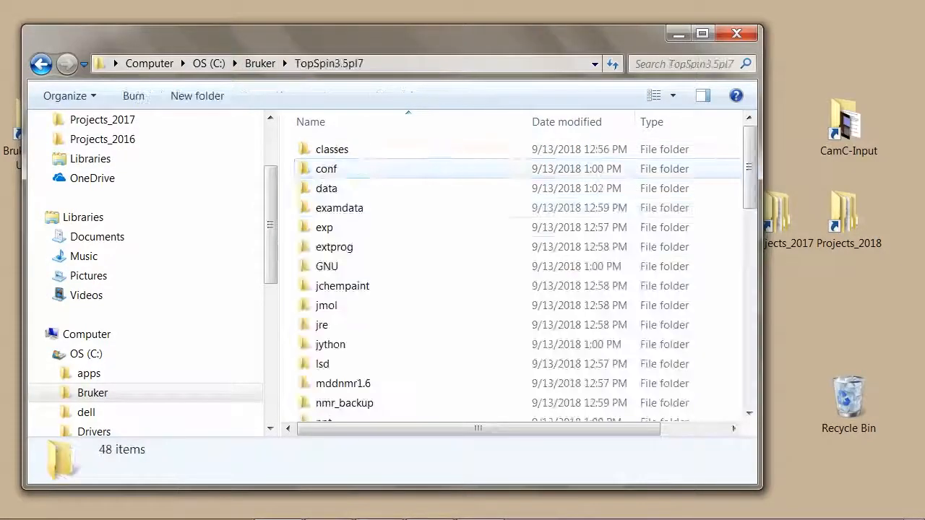
left_click(325, 227)
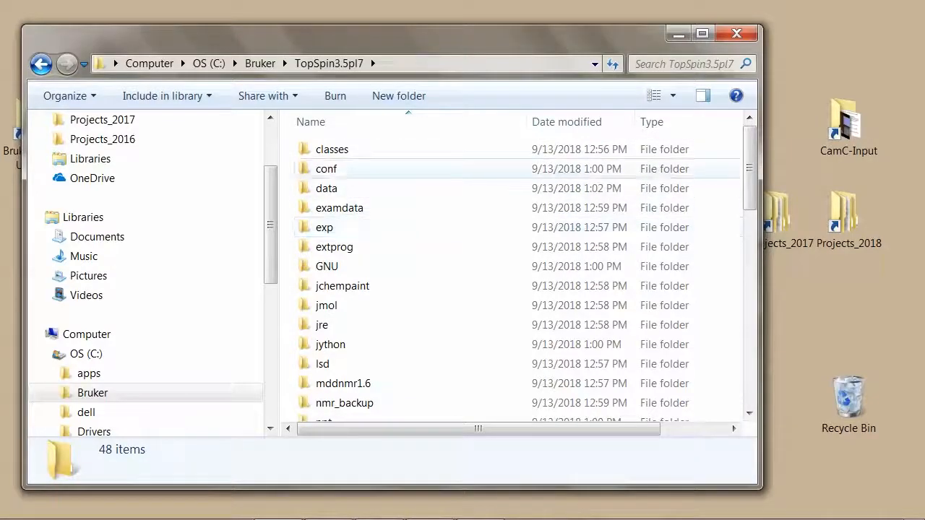
left_click(327, 188)
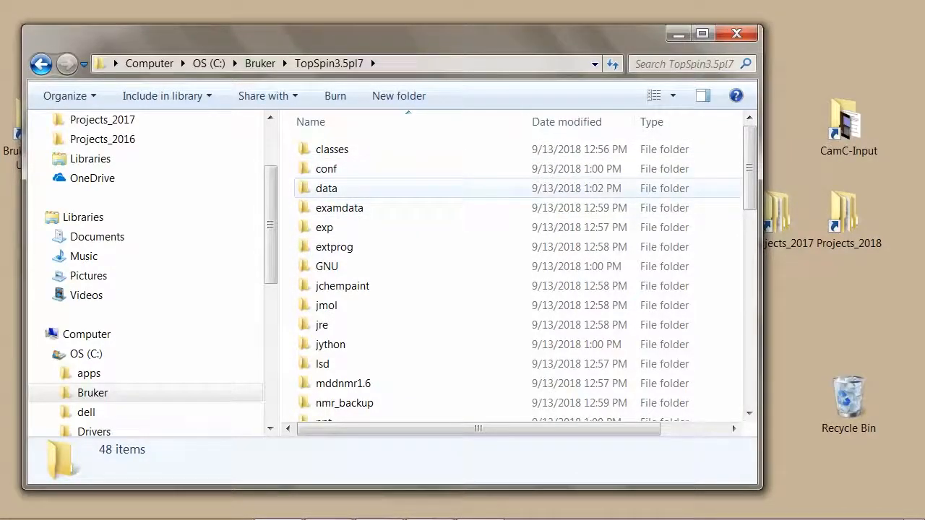
left_click(326, 266)
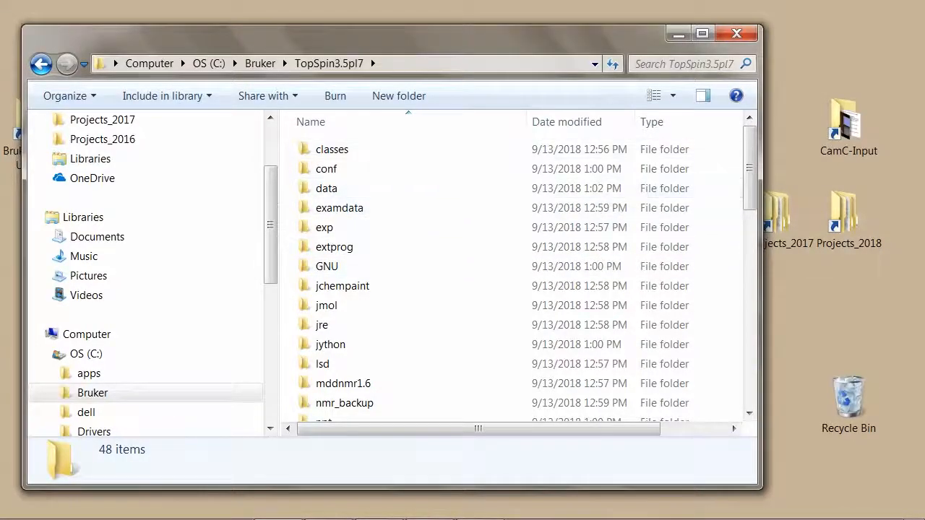
mouse_move(678, 33)
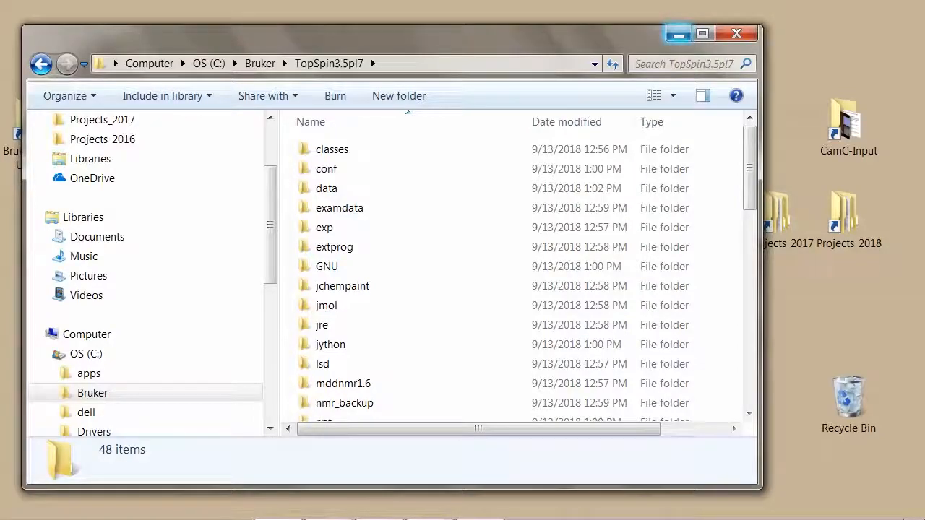
mouse_move(678, 33)
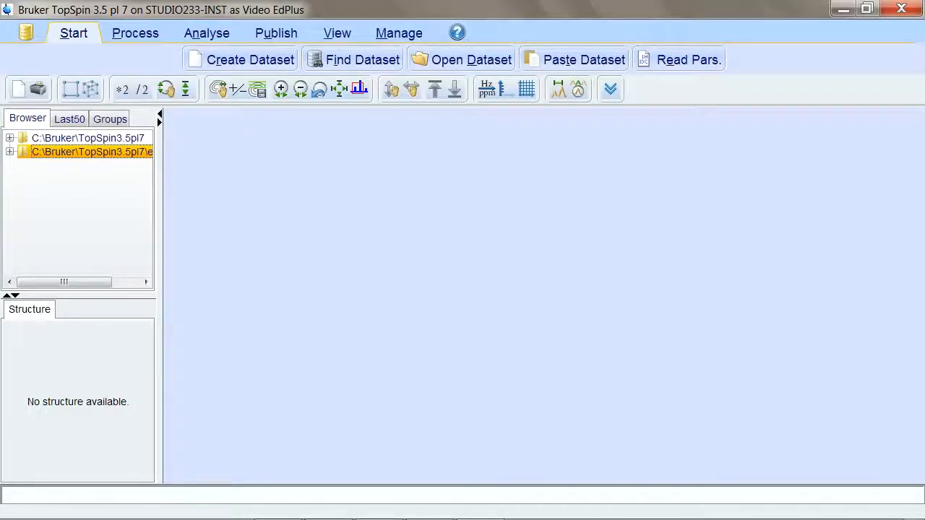
- Start adding a new NMR data directory, browse the chooser's Desktop folders, then close it
right_click(86, 152)
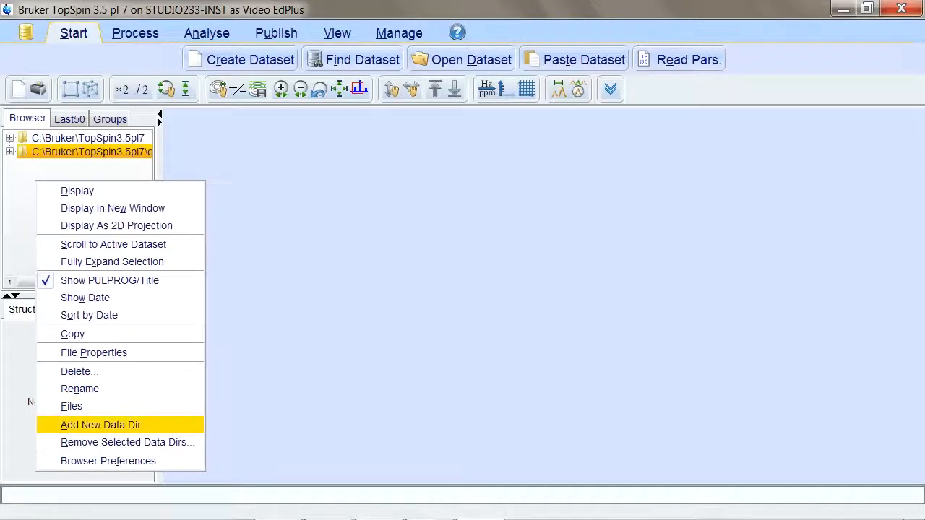
left_click(104, 425)
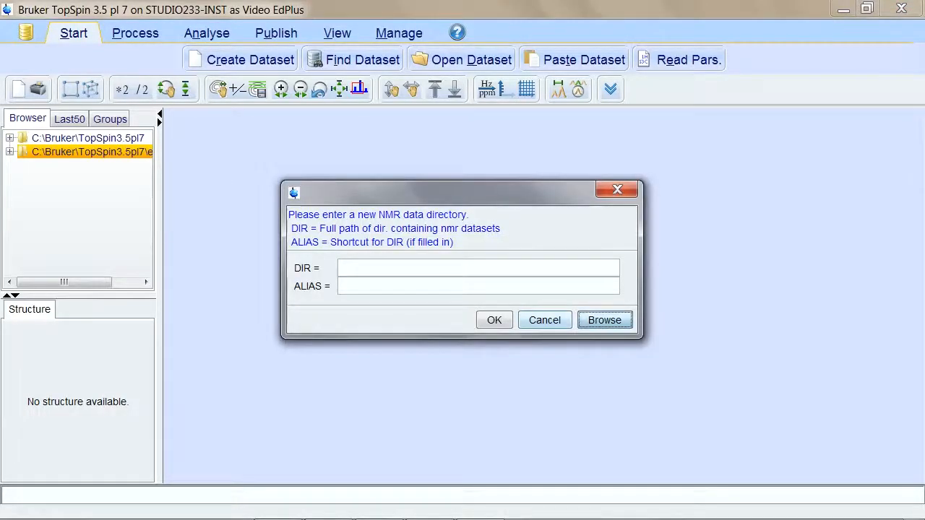
left_click(604, 320)
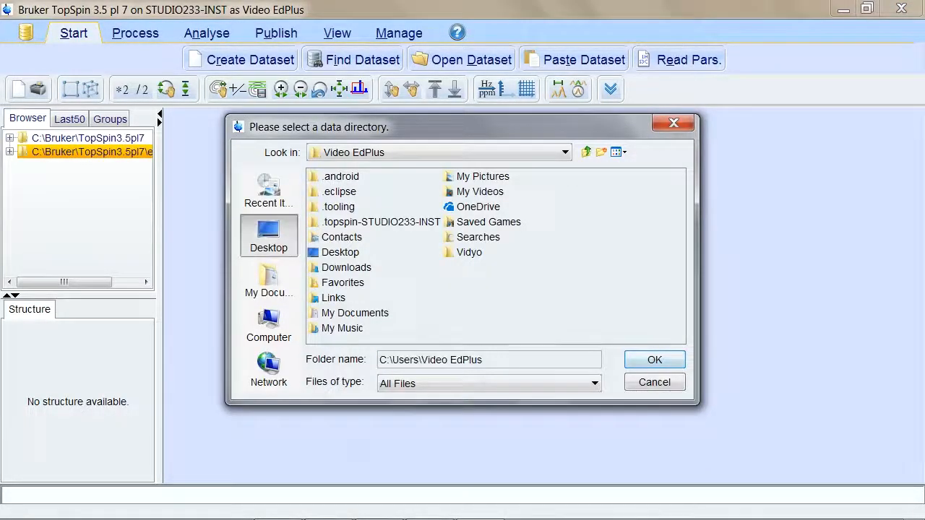
left_click(268, 235)
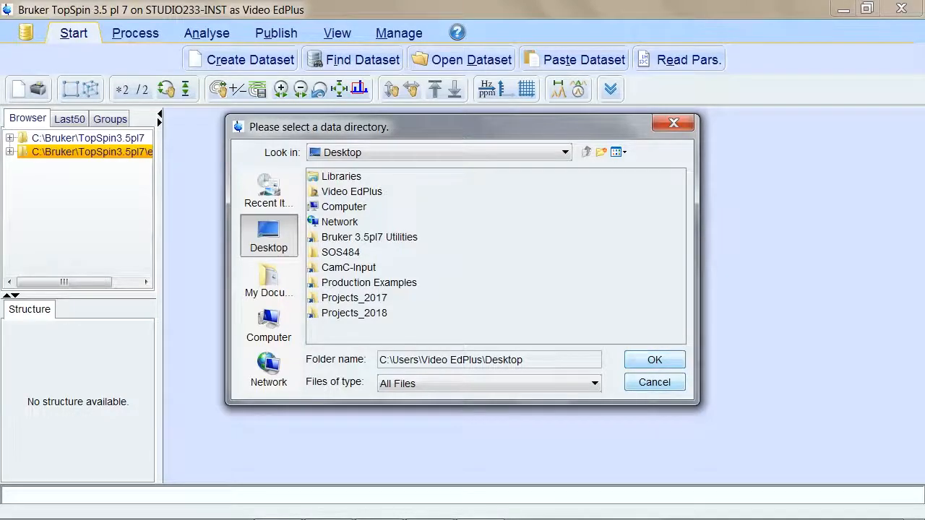
left_click(654, 382)
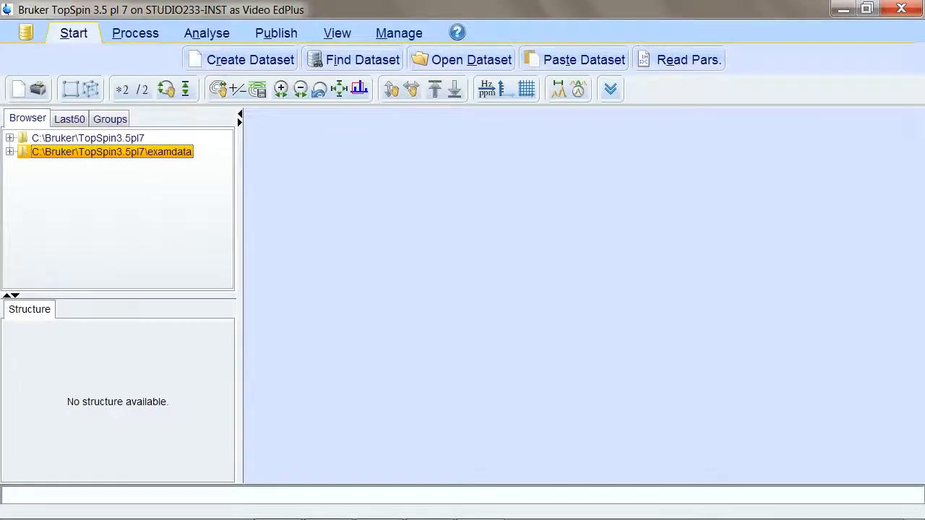
- Expand C:\Bruker\TopSpin3.5pl7, PracticalNMRClass_Data, and the EthylCrotonate dataset in the browser
left_click(10, 152)
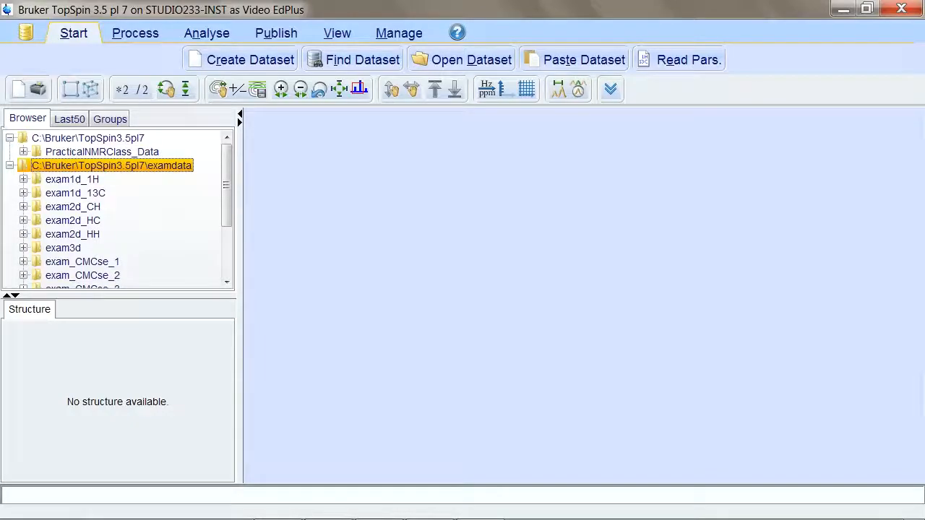
left_click(24, 151)
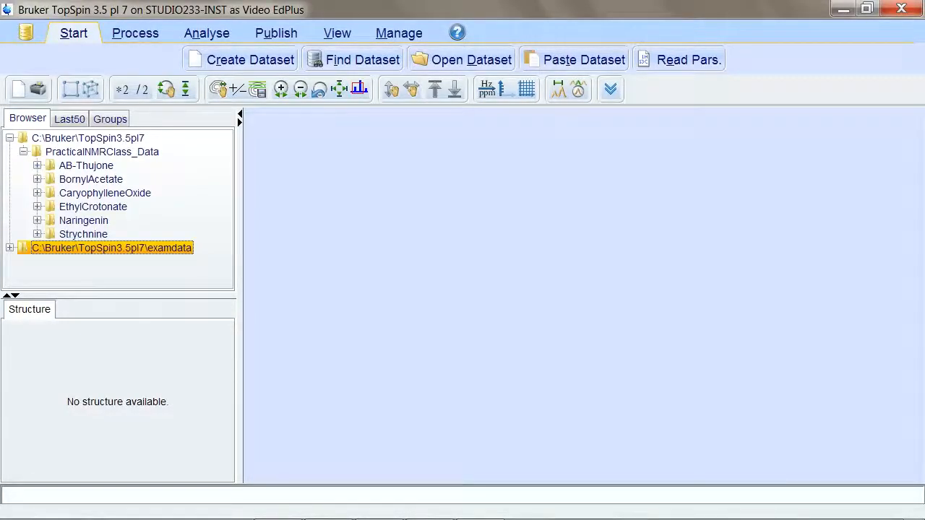
left_click(37, 207)
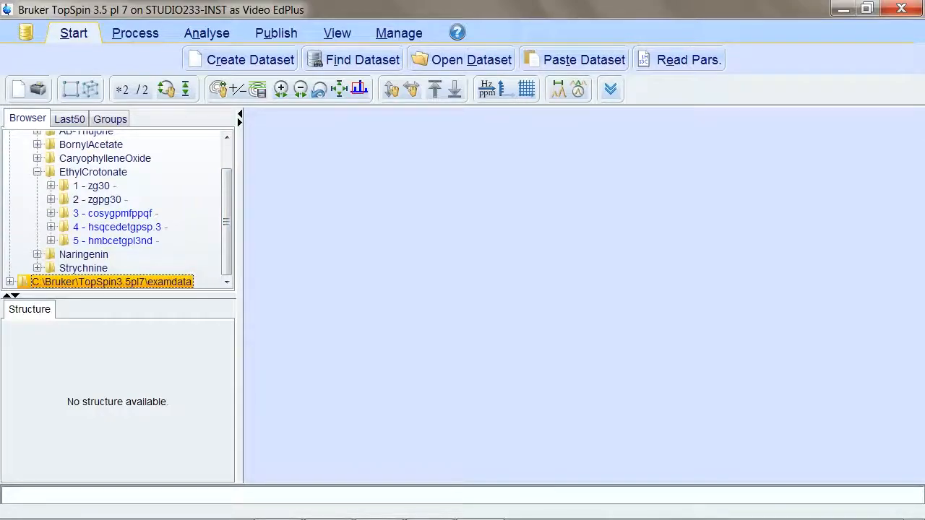
- Expand experiment 1 - zg30 and open its processing 1 spectrum
left_click(51, 185)
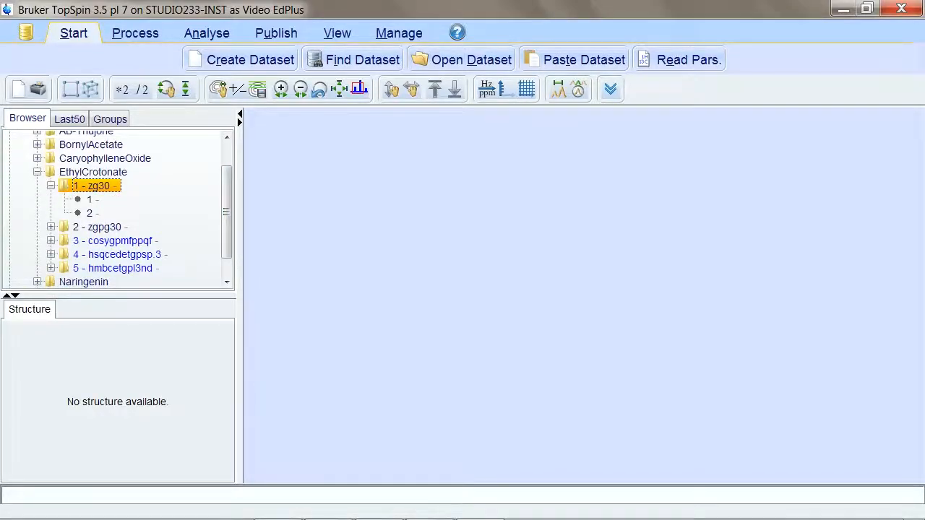
double_click(88, 200)
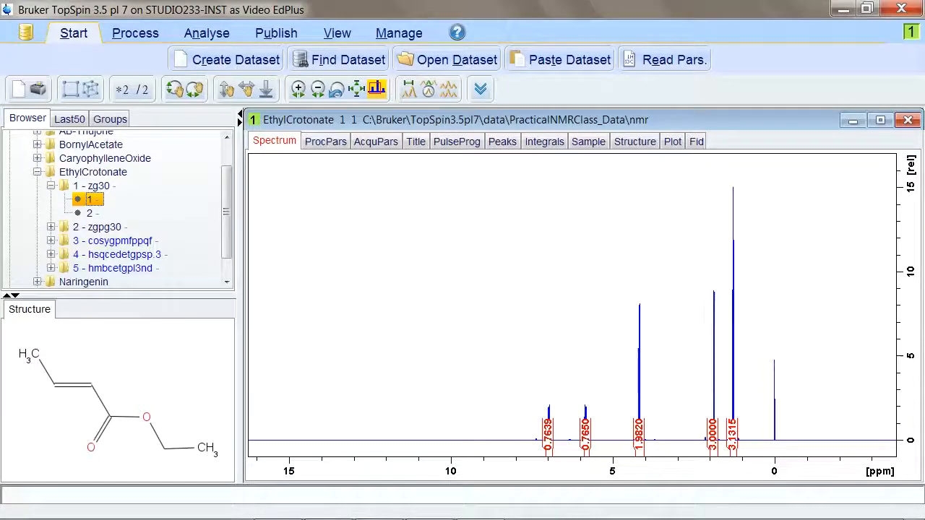
- Display procno 2 of experiment 1 from its context menu and open the Structure tab
left_click(89, 213)
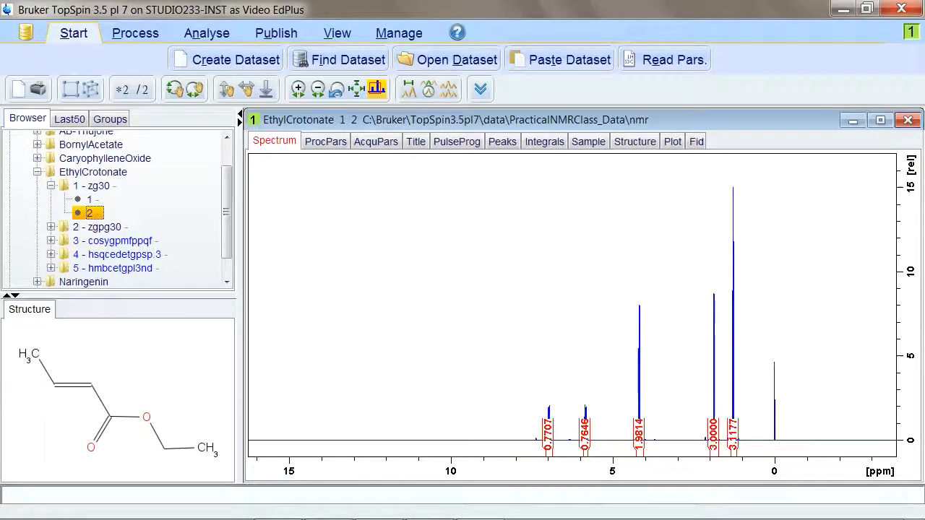
right_click(89, 211)
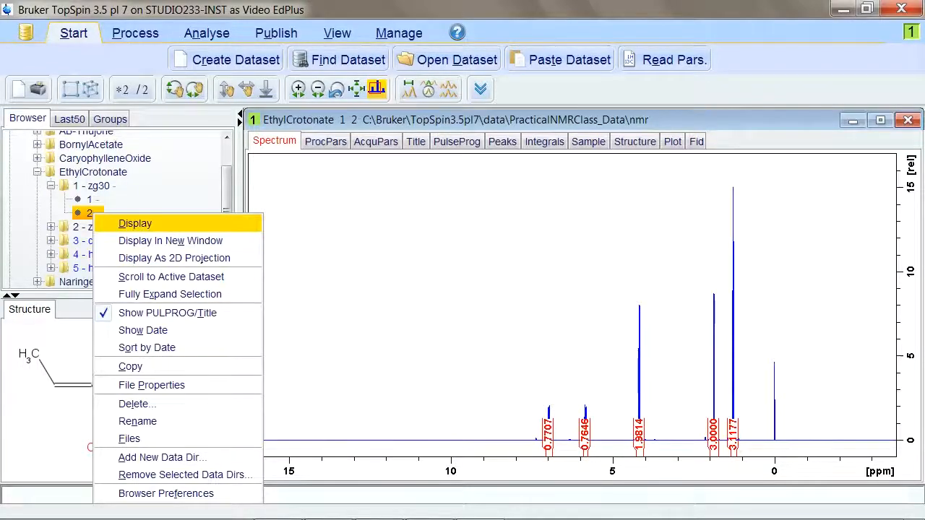
left_click(134, 224)
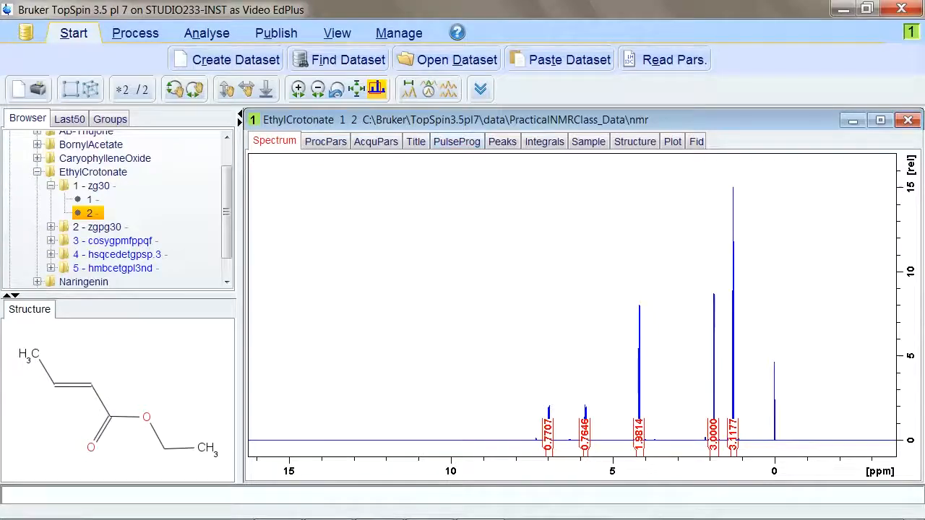
left_click(634, 141)
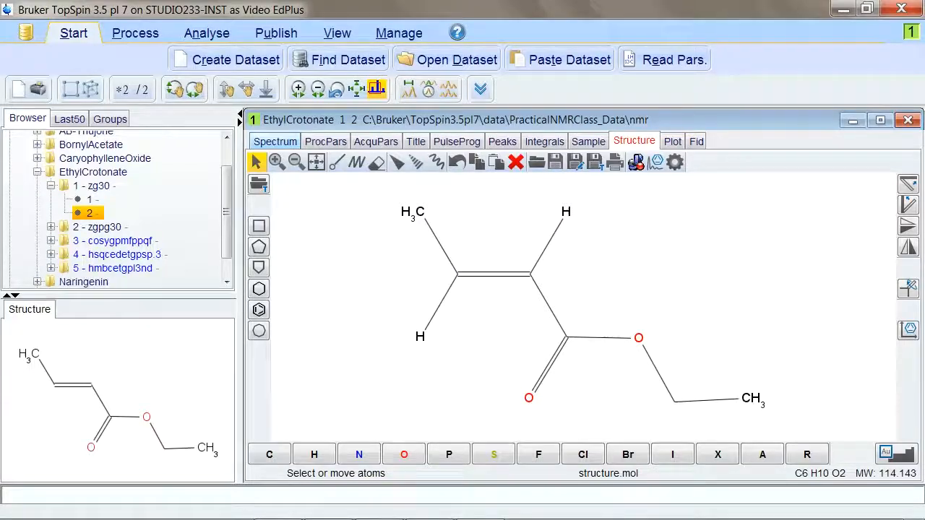
- Return to the 1H spectrum, zoom into the 1–2 ppm methyl signals, and select 2 - zgpg30
left_click(275, 141)
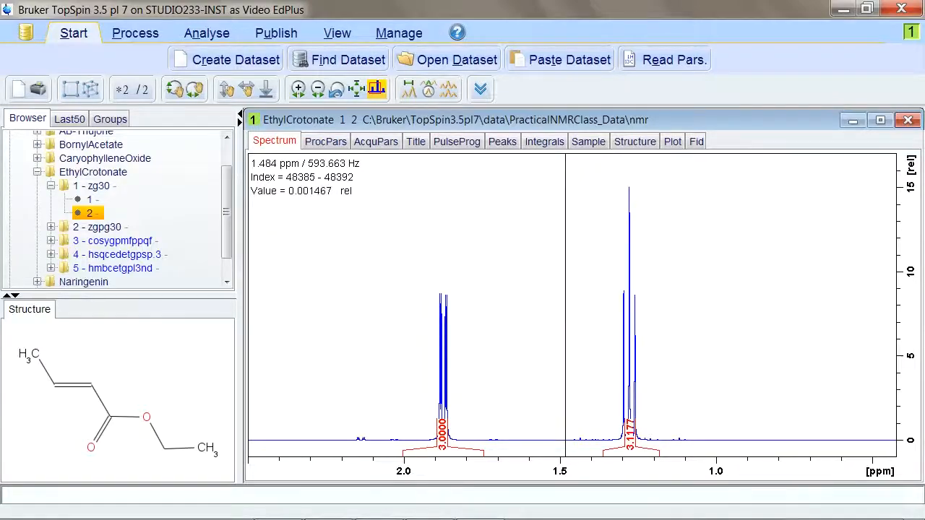
left_click_drag(568, 308, 694, 307)
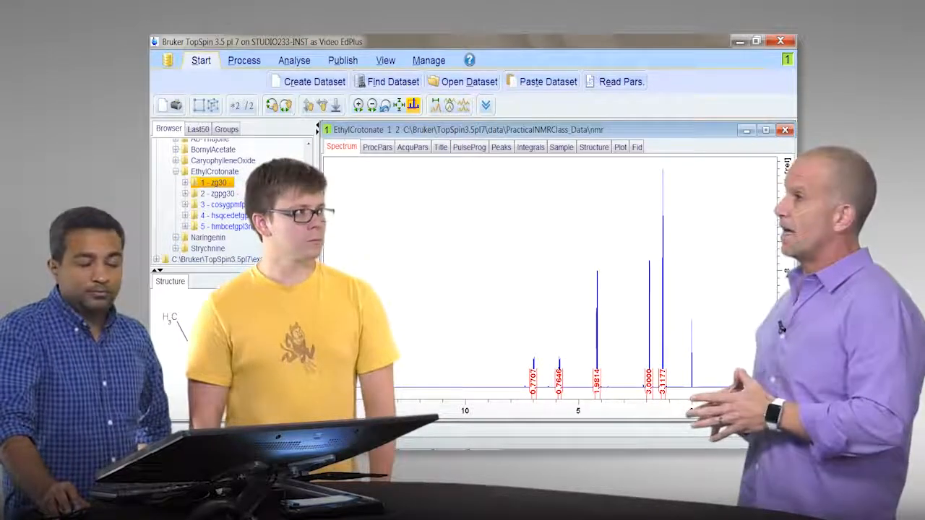
left_click(217, 193)
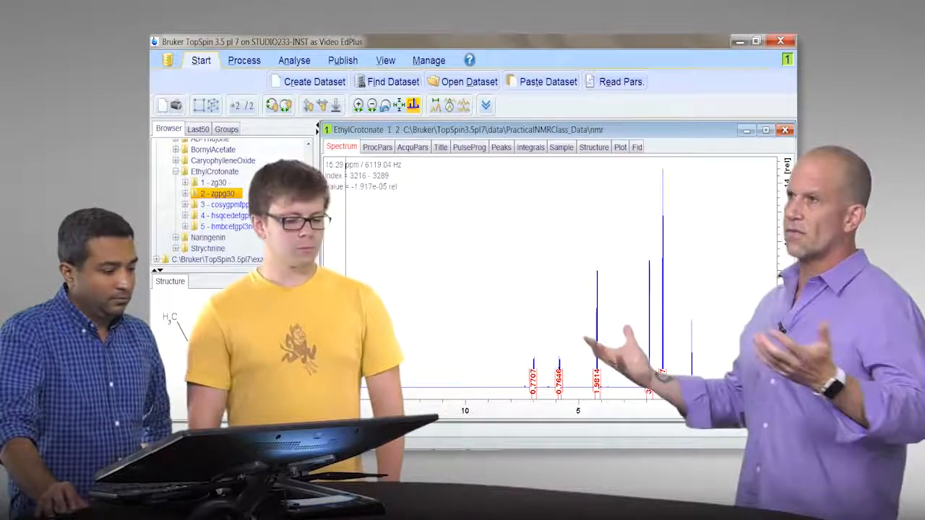